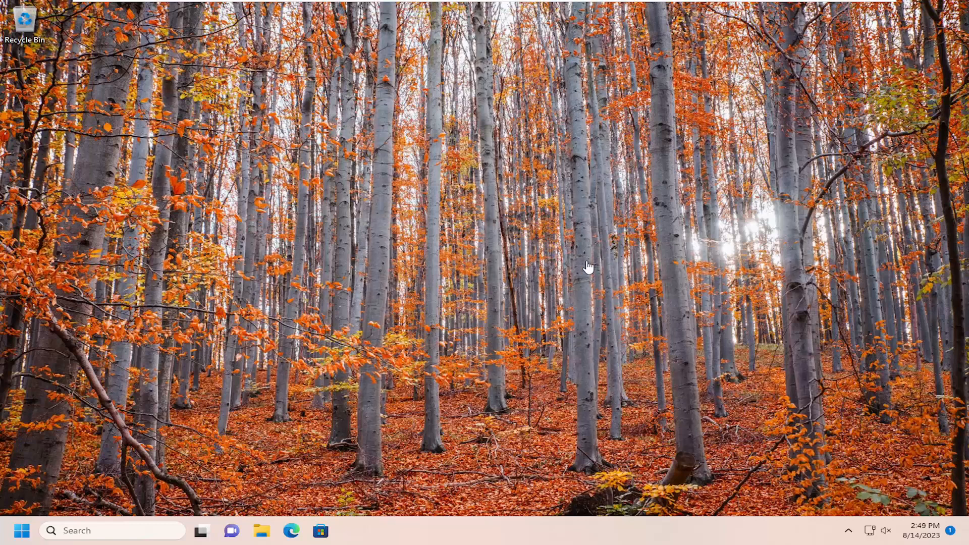
pyautogui.moveTo(485, 324)
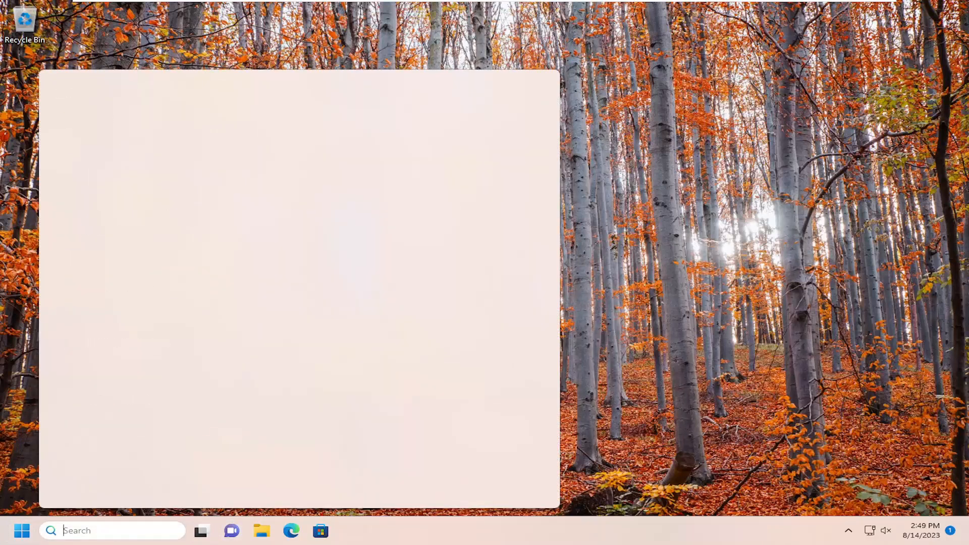
# Step: Search for "settings" and launch the Settings app
pyautogui.write('settings')
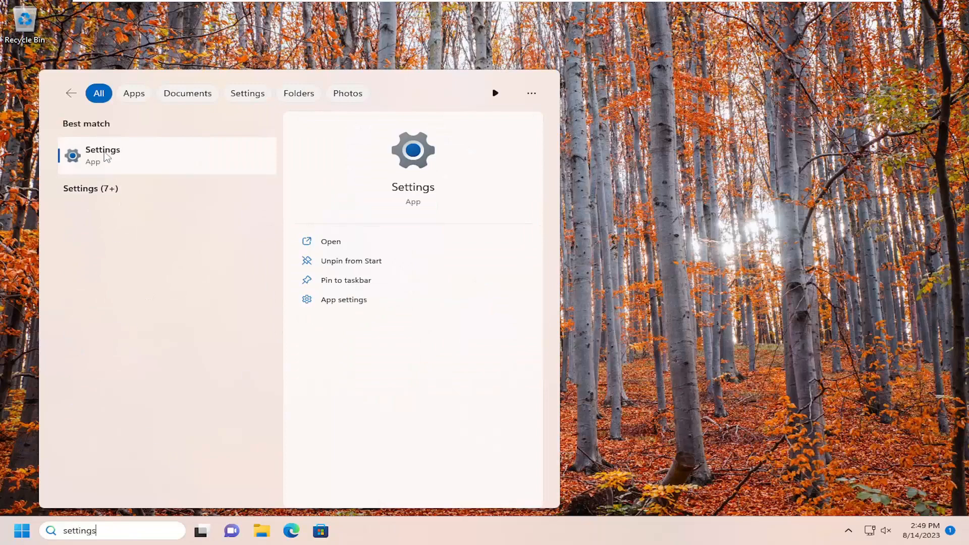
pyautogui.click(102, 155)
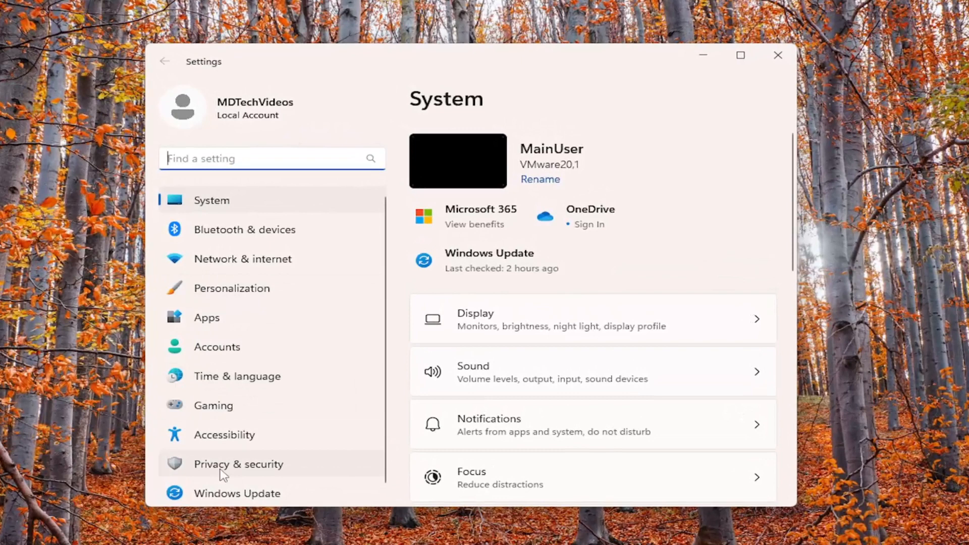
# Step: Go to Privacy & security and open the Location page under App permissions
pyautogui.click(238, 464)
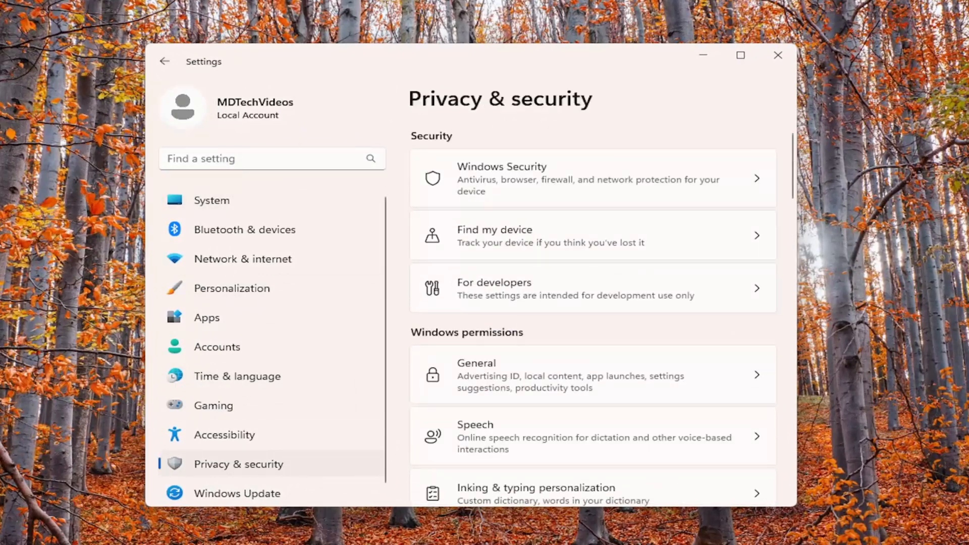
pyautogui.scroll(-3)
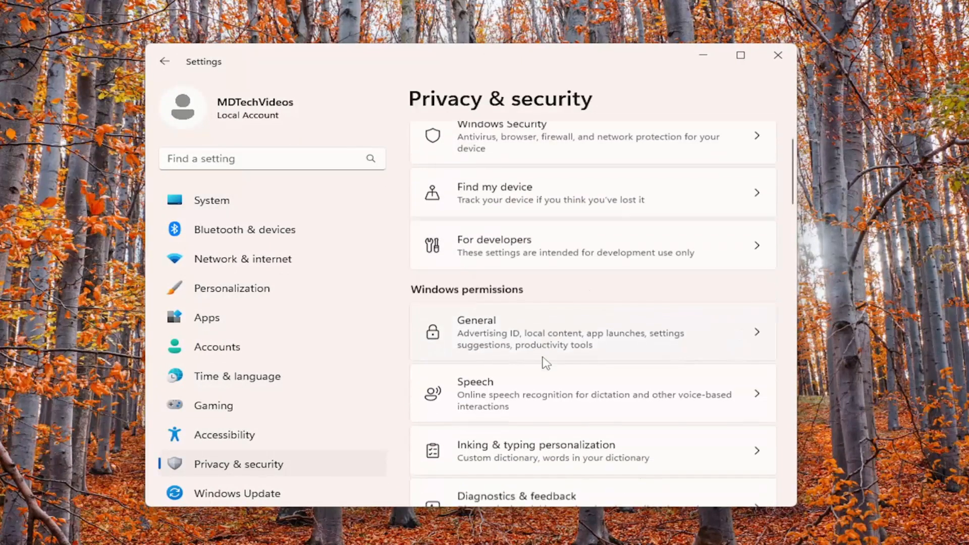
pyautogui.scroll(-3)
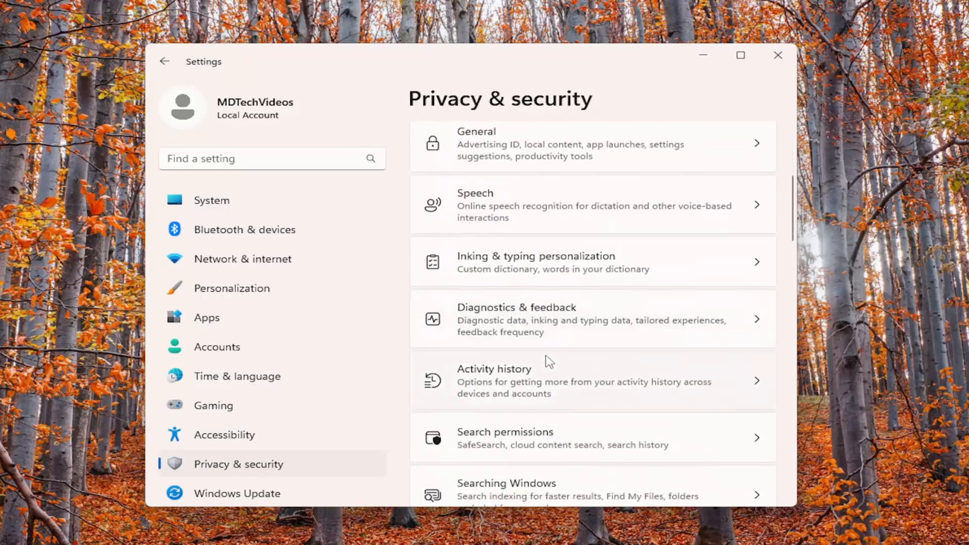
pyautogui.scroll(-3)
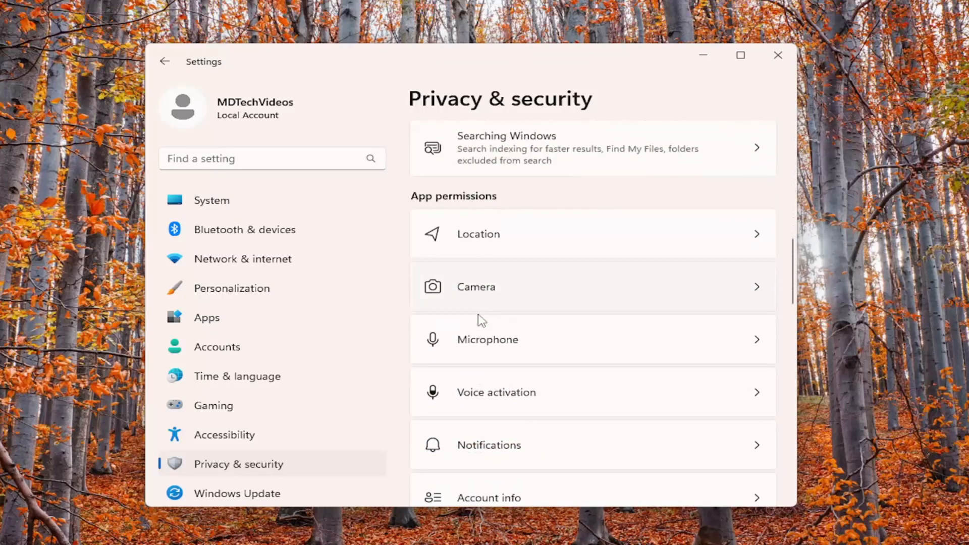
pyautogui.click(477, 234)
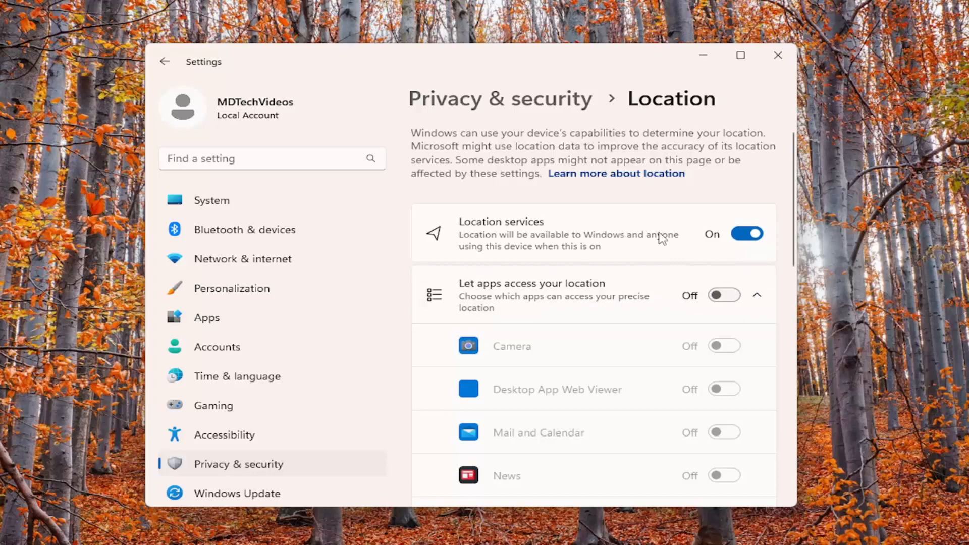
# Step: Turn on 'Let apps access your location' and close Settings
pyautogui.click(723, 295)
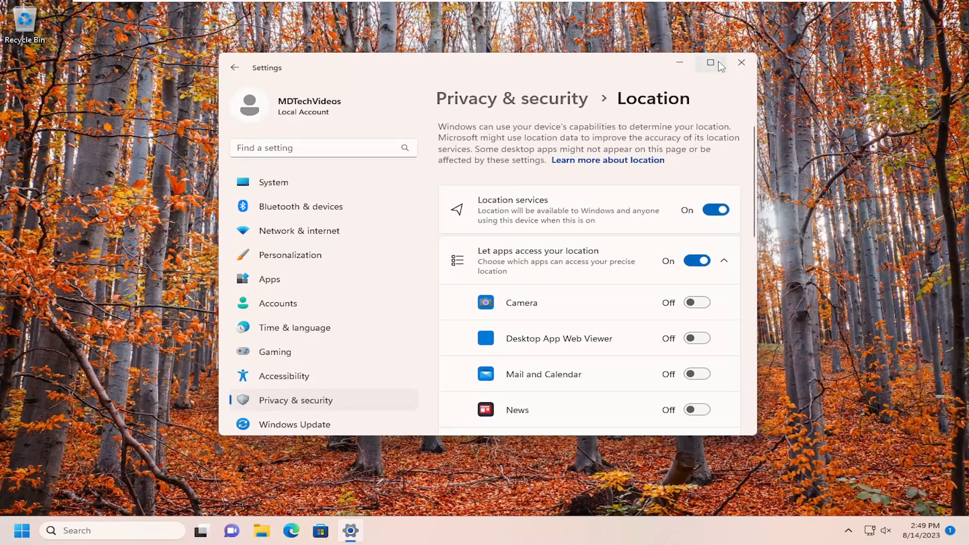
pyautogui.click(741, 63)
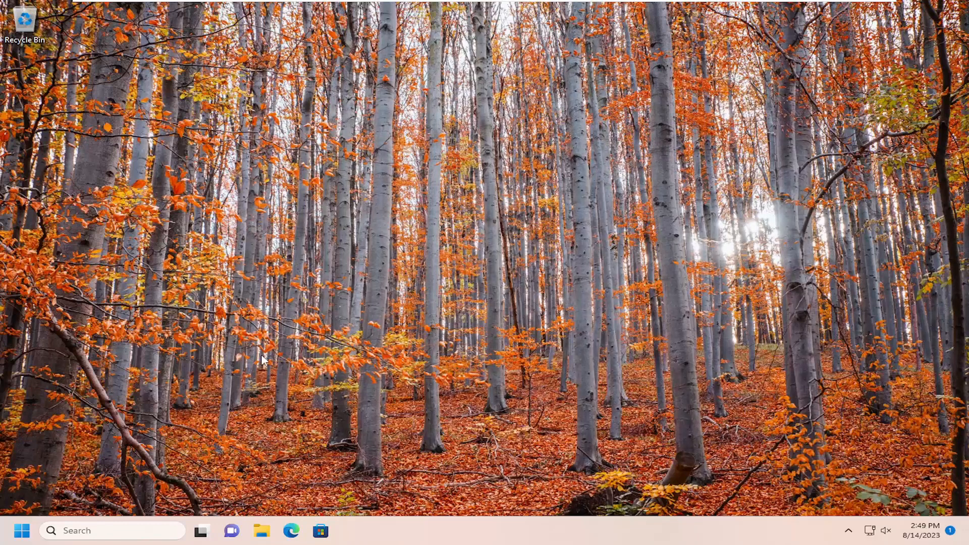
pyautogui.moveTo(202, 423)
pyautogui.write('regedit')
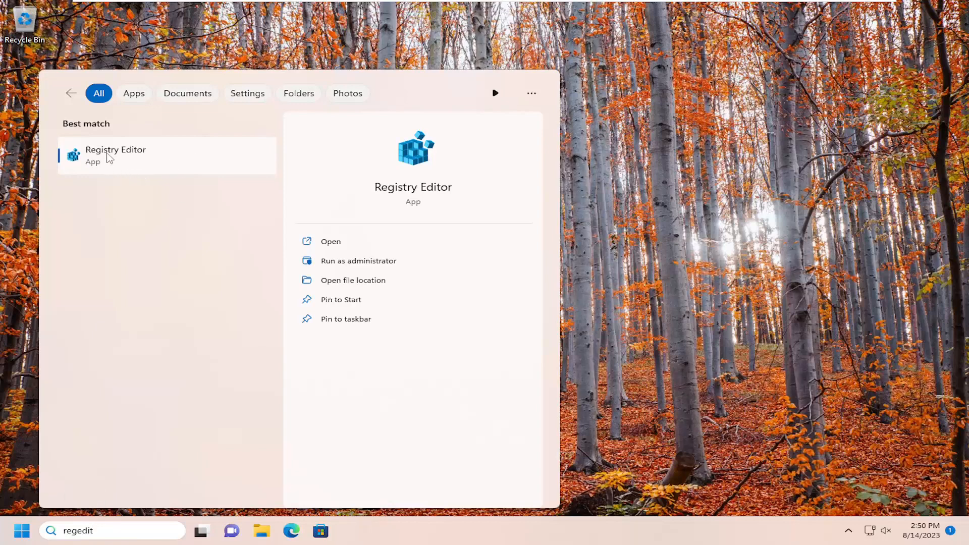
# Step: Run Registry Editor as administrator and approve the UAC prompt
pyautogui.rightClick(116, 155)
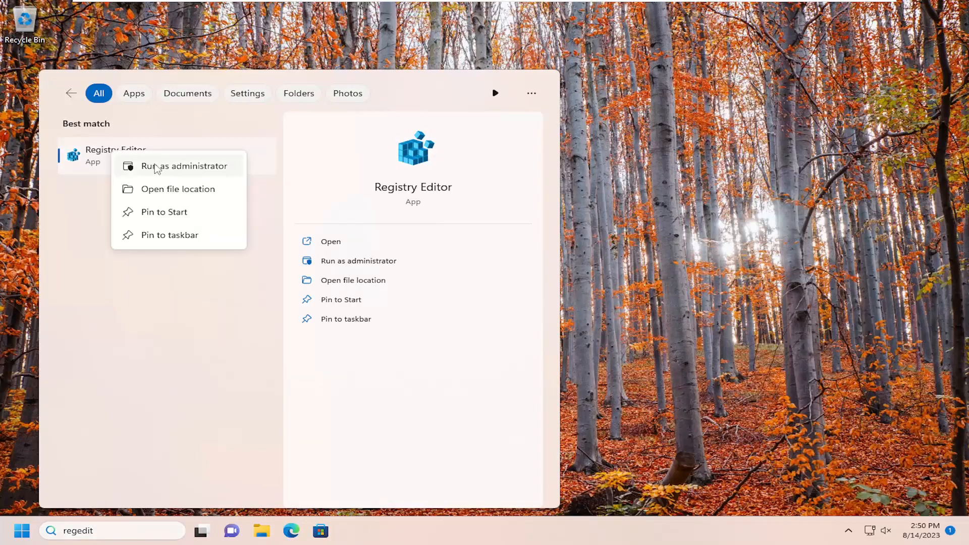
pyautogui.click(184, 165)
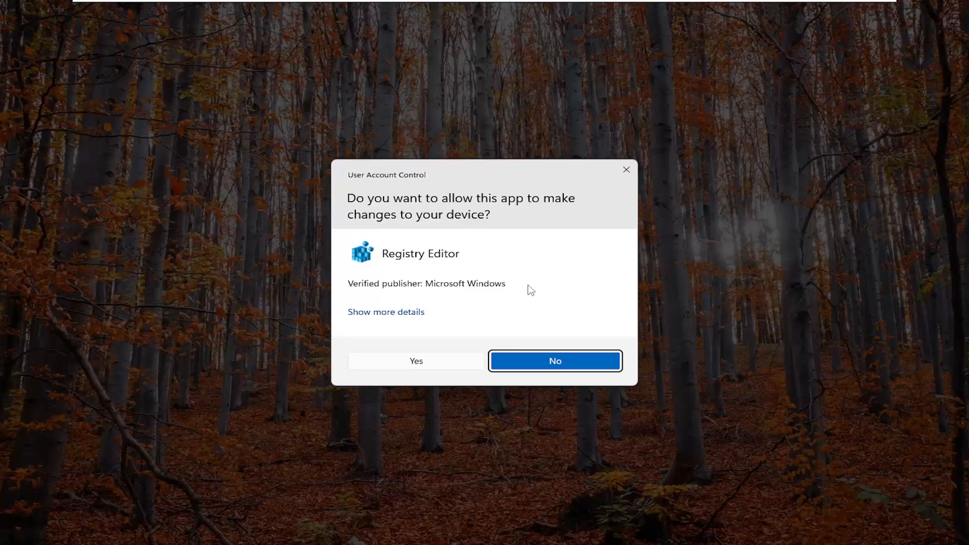
pyautogui.click(416, 361)
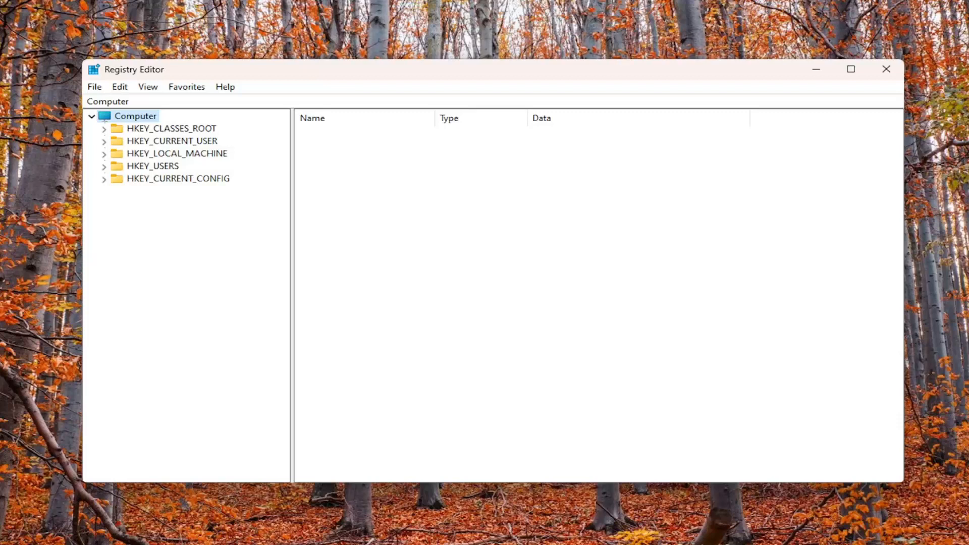
pyautogui.moveTo(899, 221)
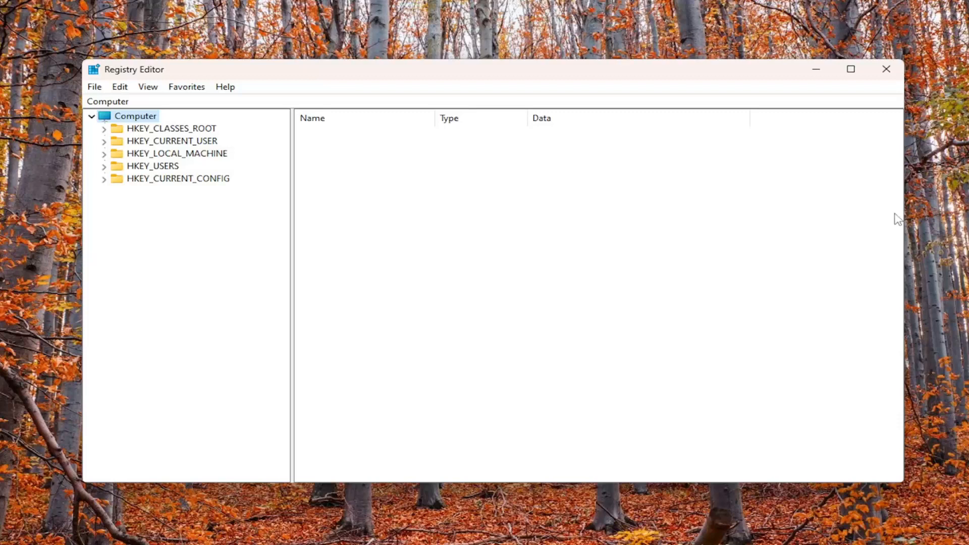
# Step: Start a registry export to the Desktop, then cancel it
pyautogui.click(94, 87)
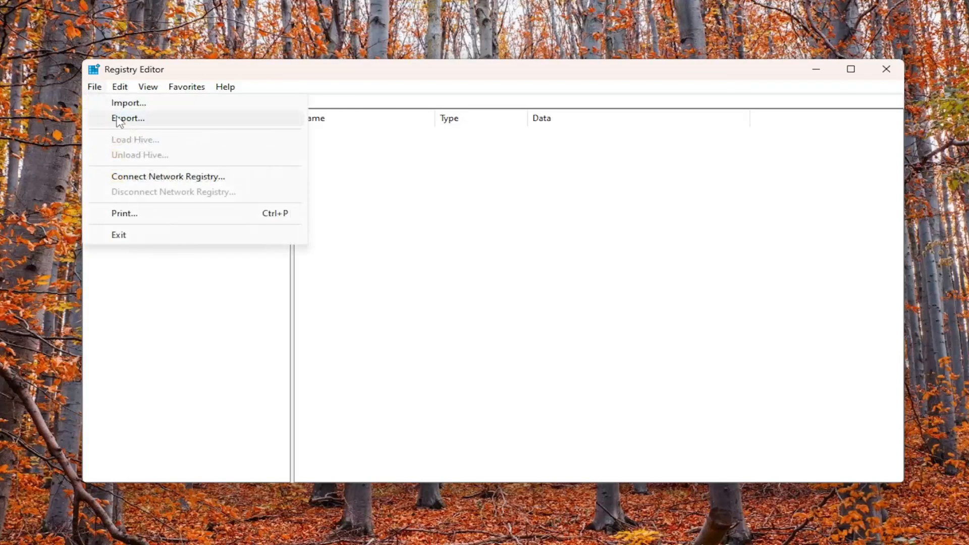
pyautogui.click(128, 118)
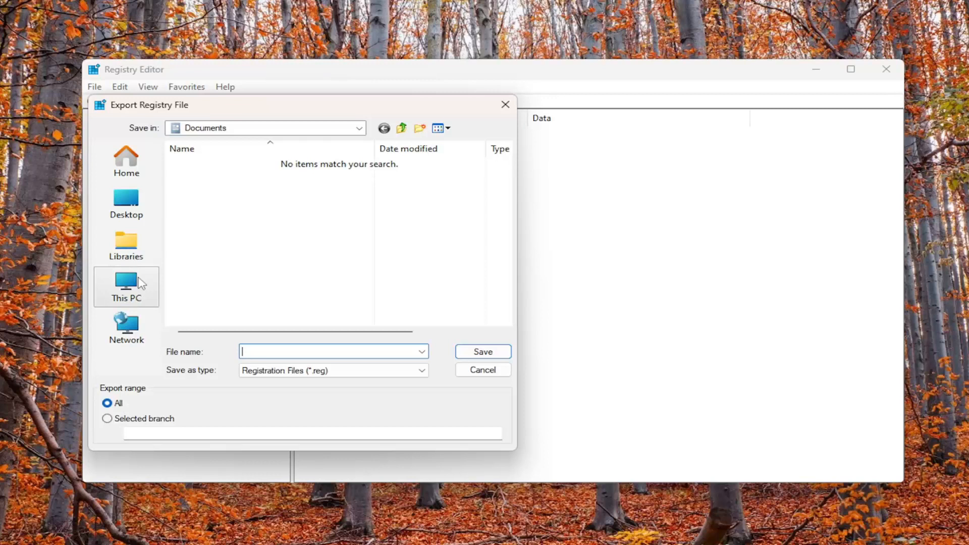
pyautogui.click(126, 204)
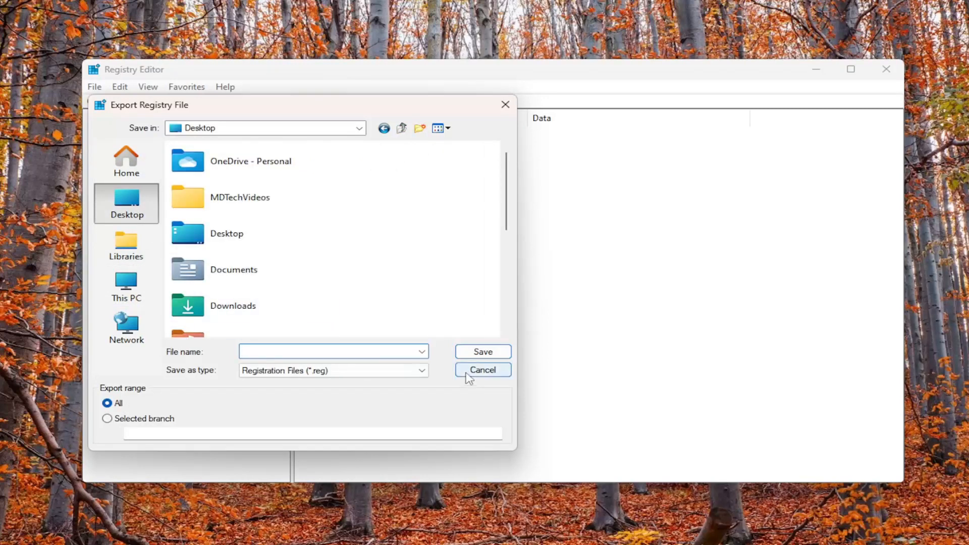
pyautogui.click(483, 370)
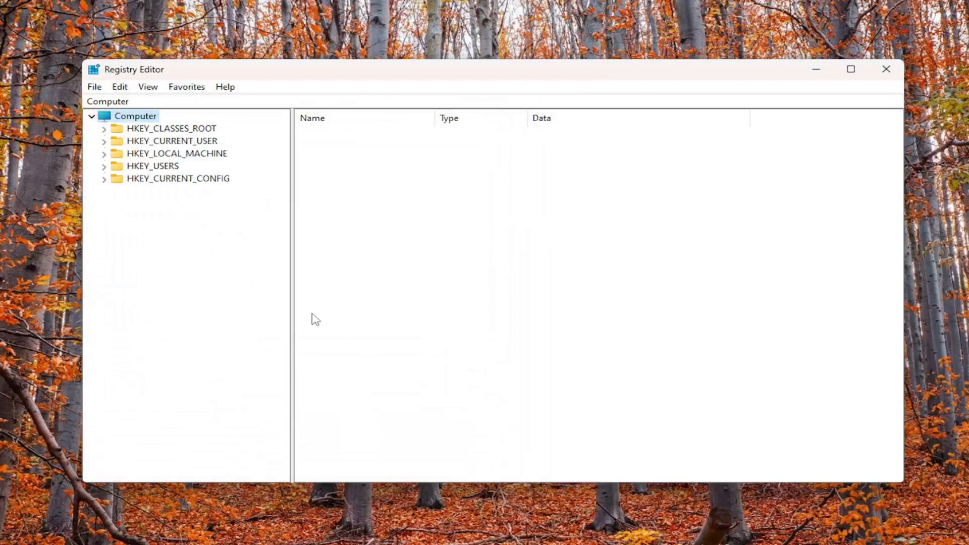
# Step: Open the registry Import dialog and dismiss it without importing
pyautogui.click(94, 86)
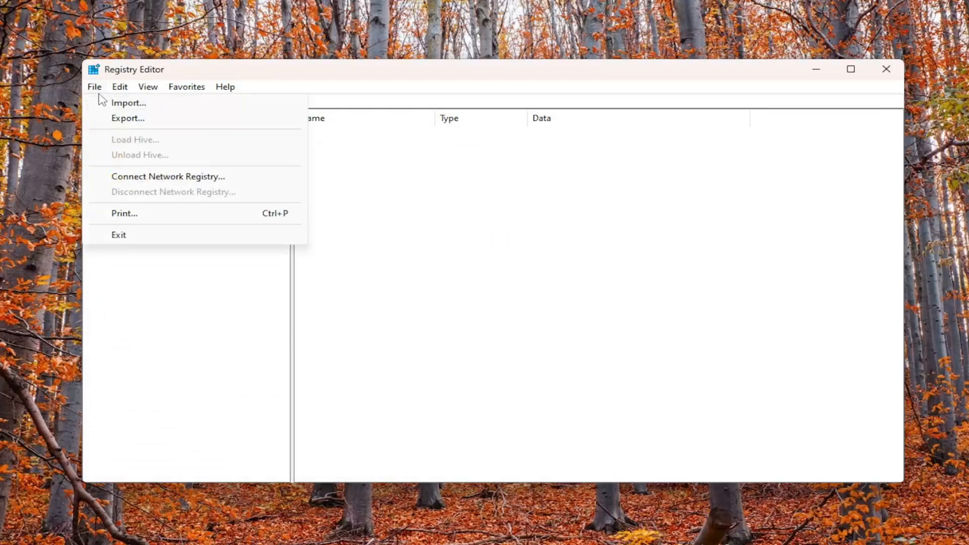
pyautogui.click(129, 103)
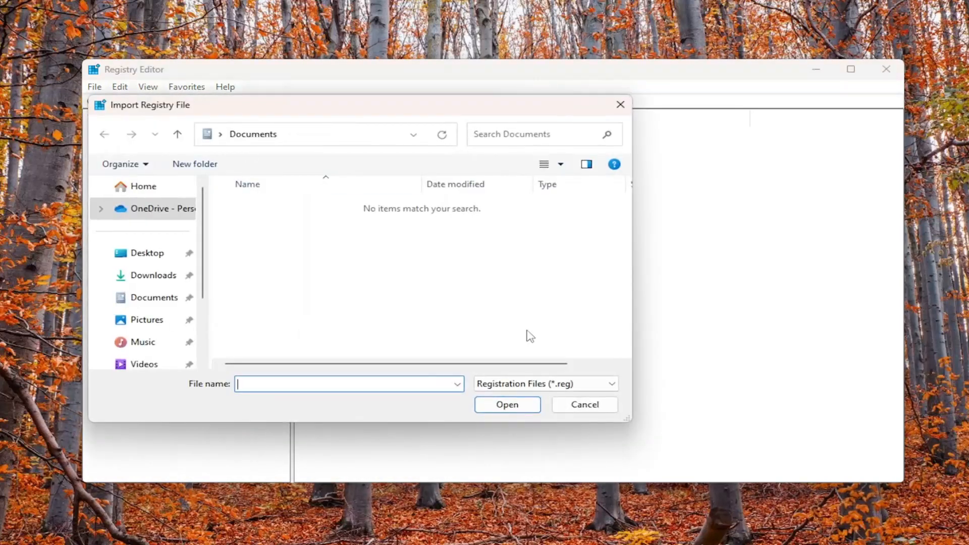
pyautogui.click(584, 404)
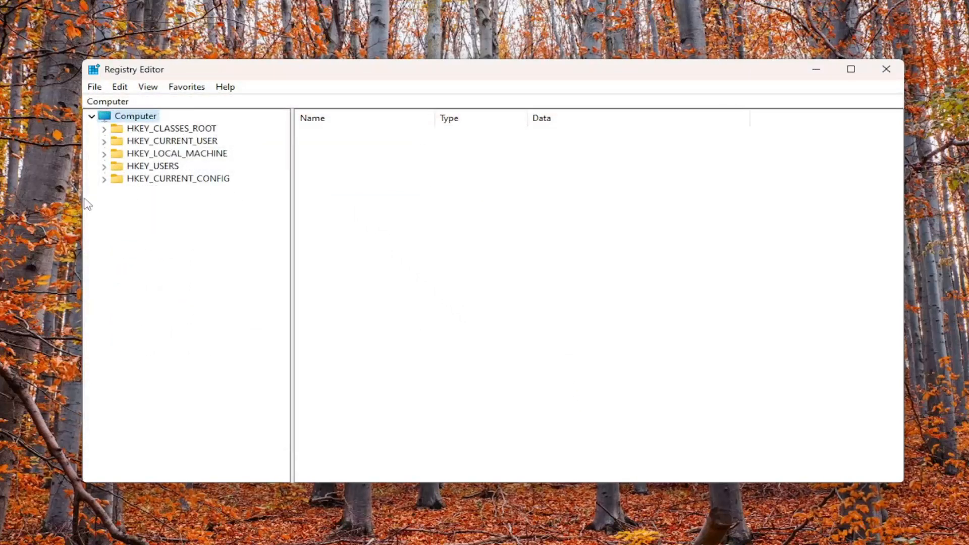
pyautogui.moveTo(37, 204)
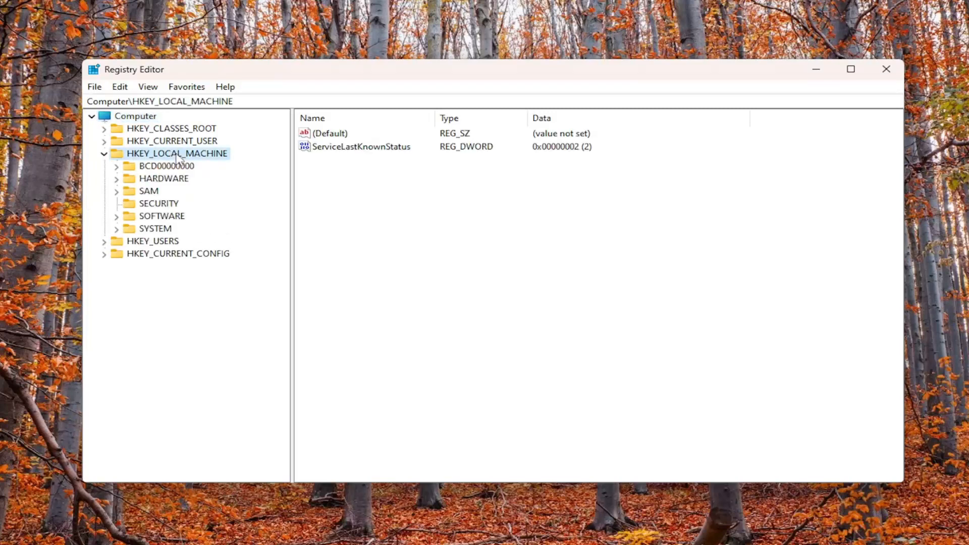
# Step: Expand SYSTEM down to Services and select the tzautoupdate key
pyautogui.click(156, 228)
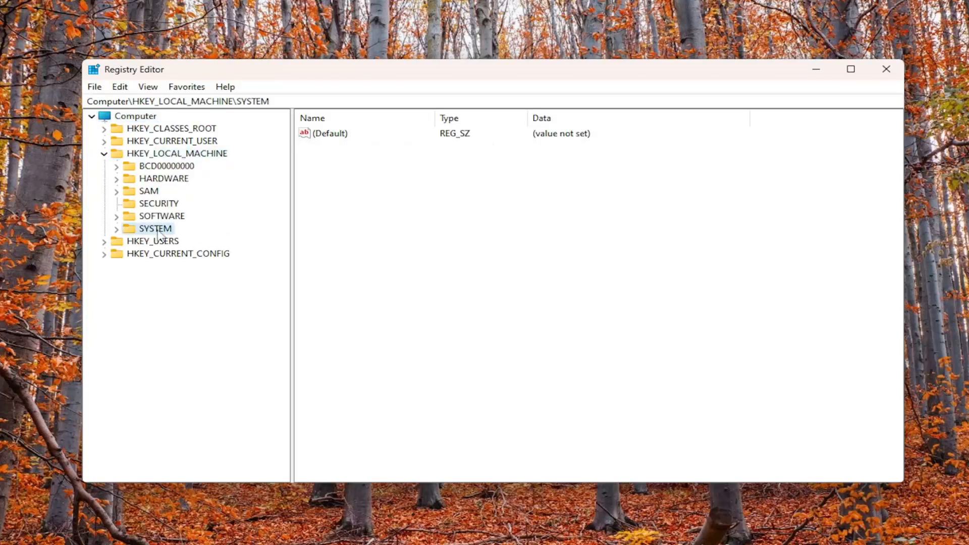
pyautogui.click(116, 228)
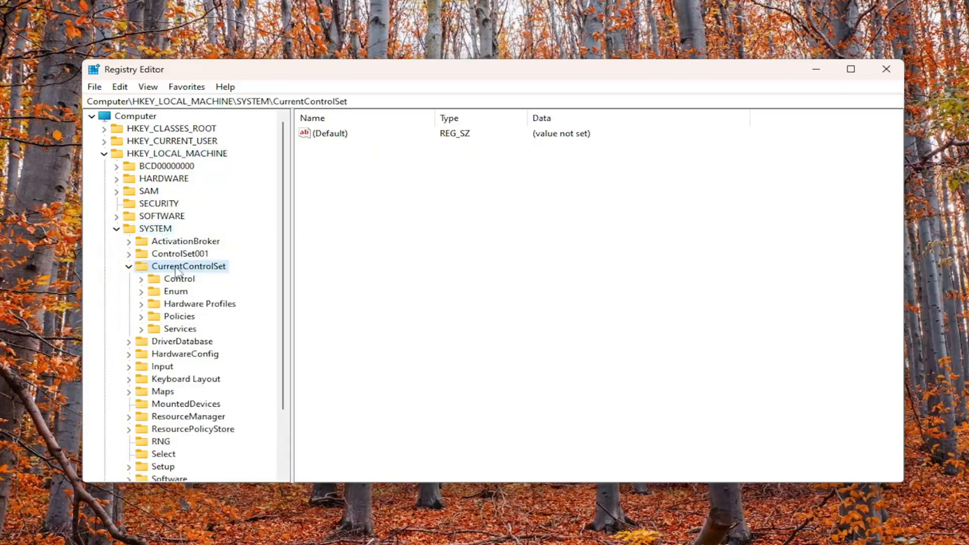
pyautogui.moveTo(189, 341)
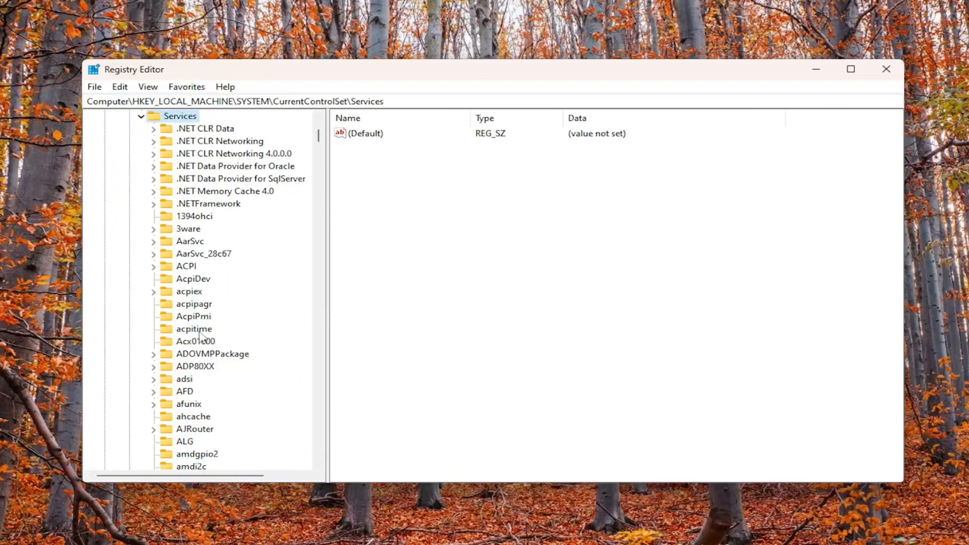
pyautogui.scroll(-3)
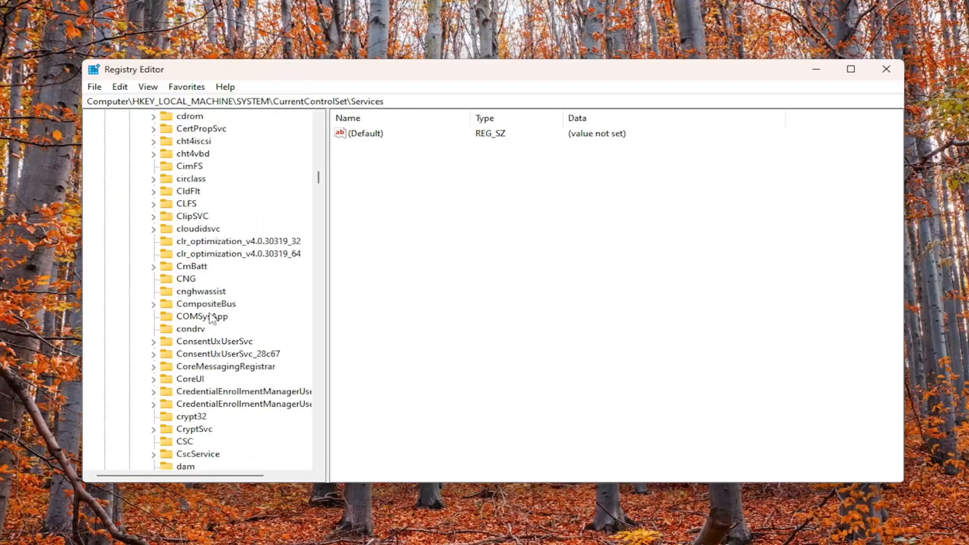
pyautogui.scroll(-3)
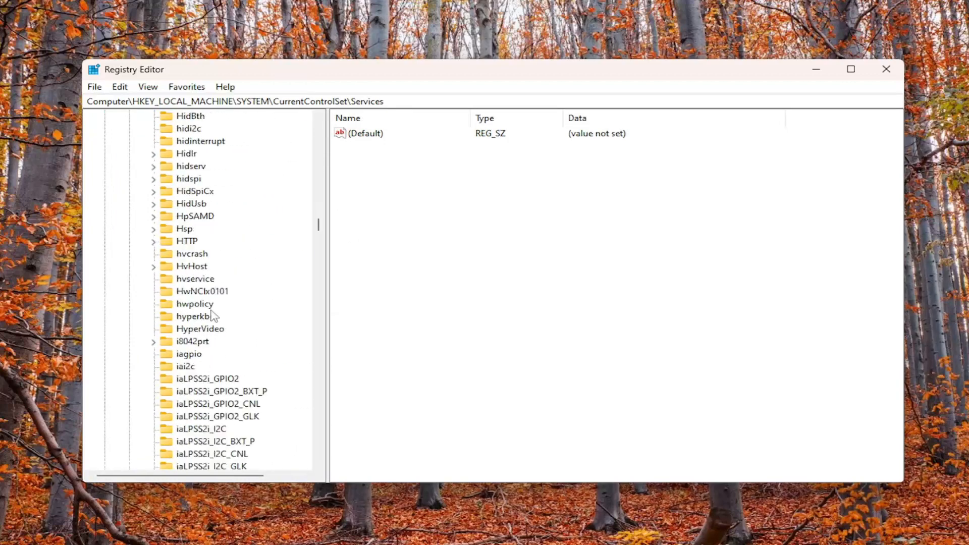
pyautogui.click(194, 316)
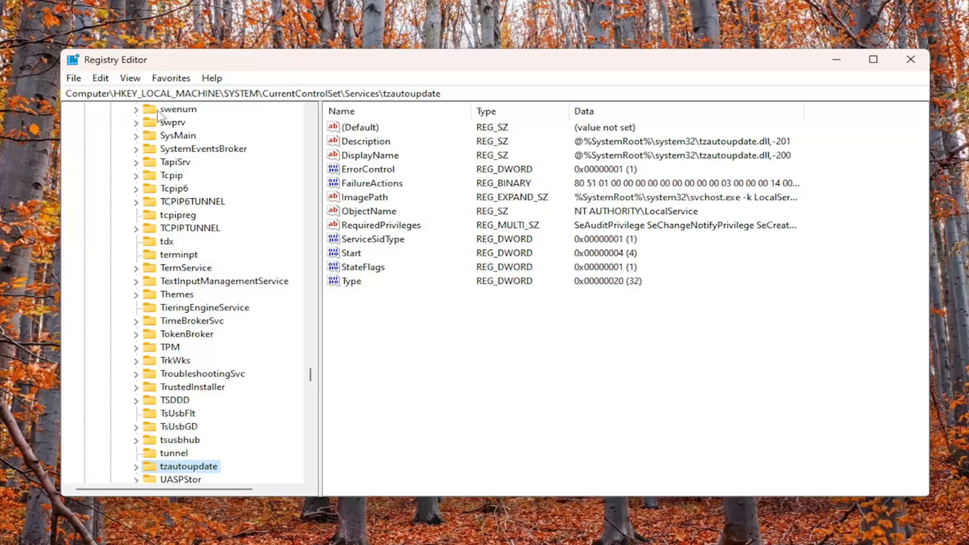
pyautogui.moveTo(252, 117)
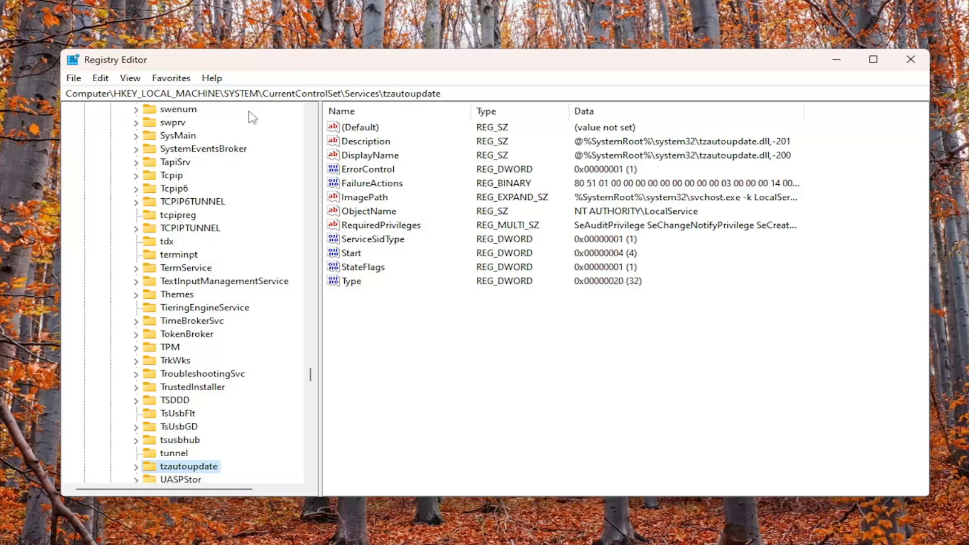
pyautogui.moveTo(347, 119)
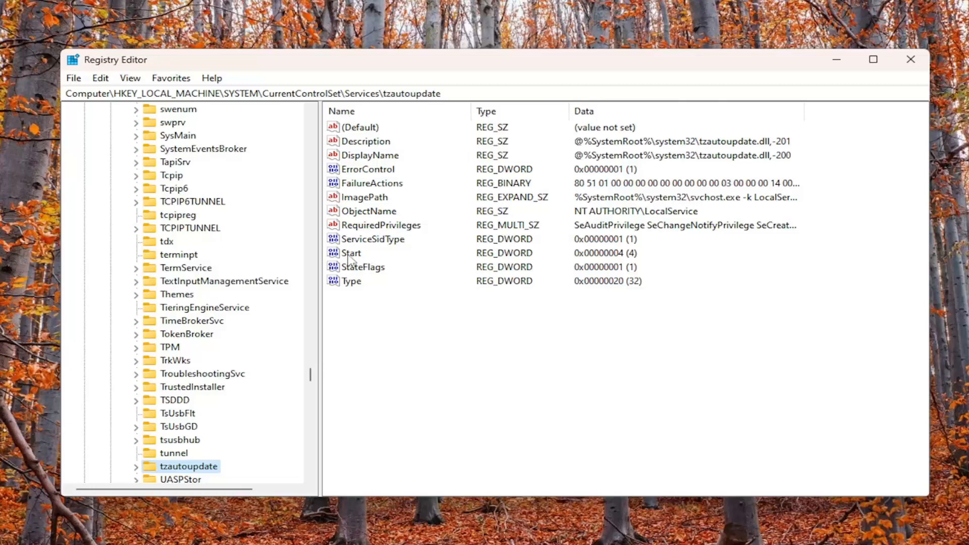
# Step: Change tzautoupdate's Start DWORD value to 3
pyautogui.doubleClick(351, 253)
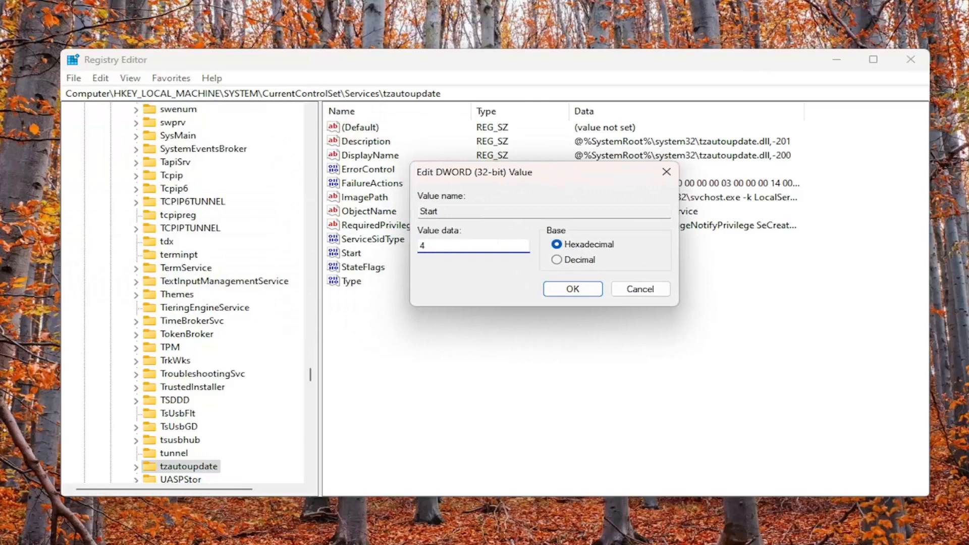
pyautogui.doubleClick(422, 246)
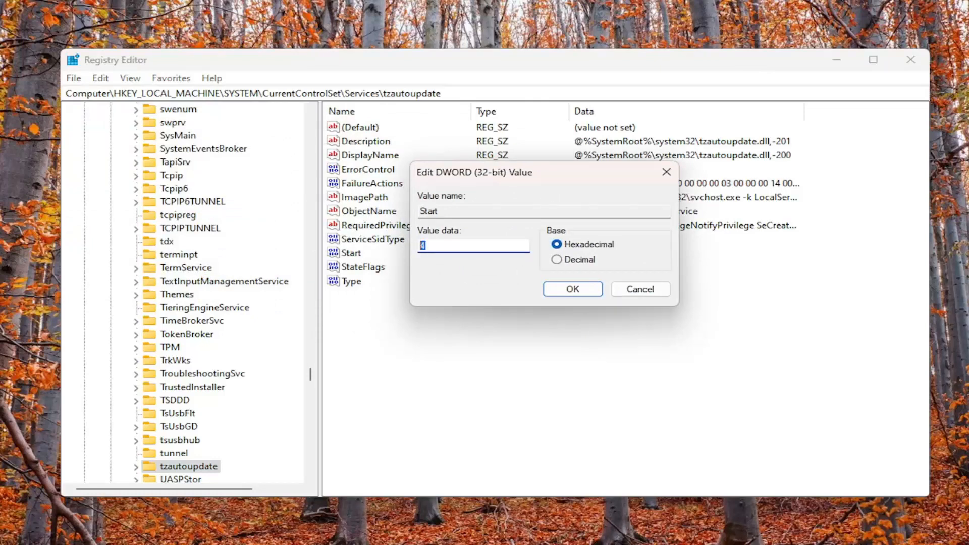
pyautogui.write('3')
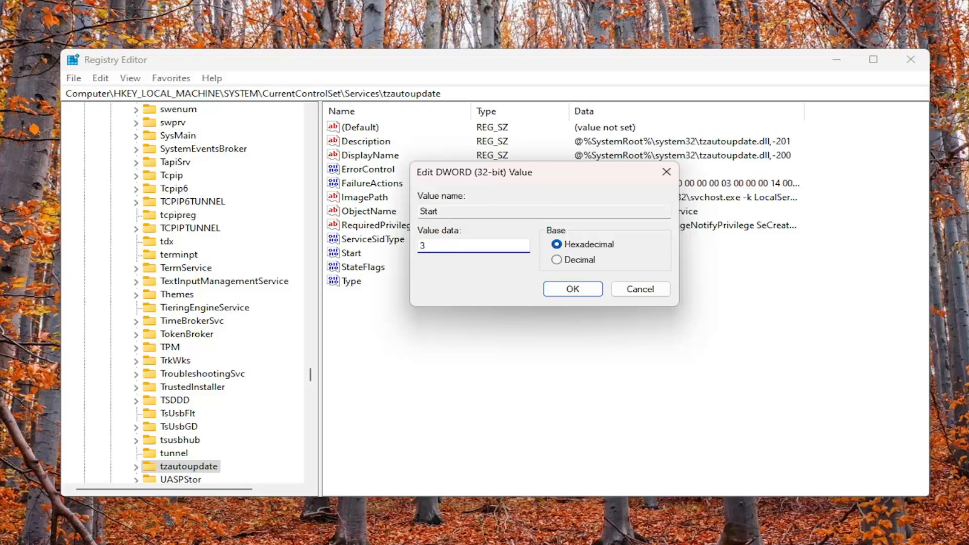
pyautogui.click(571, 289)
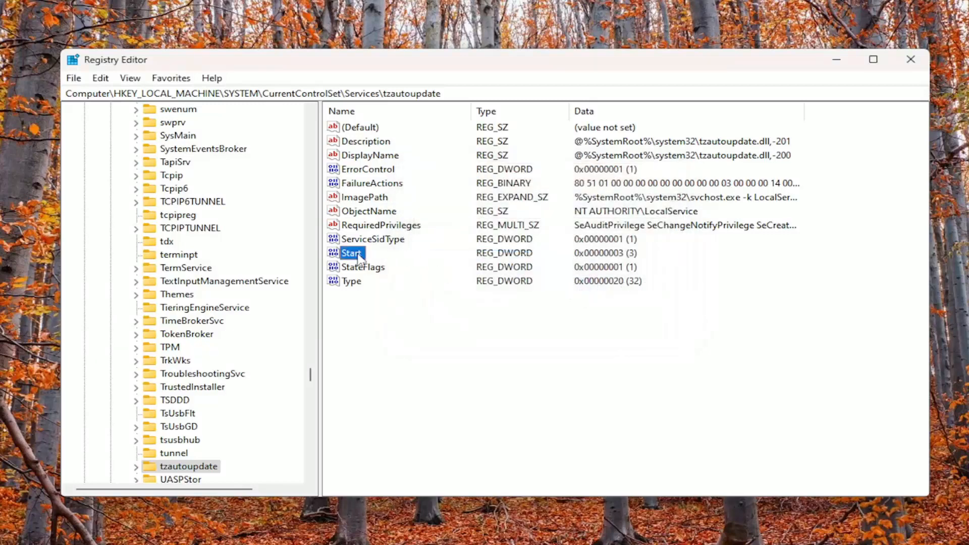
# Step: Edit the Start value again, setting it to 4
pyautogui.doubleClick(351, 253)
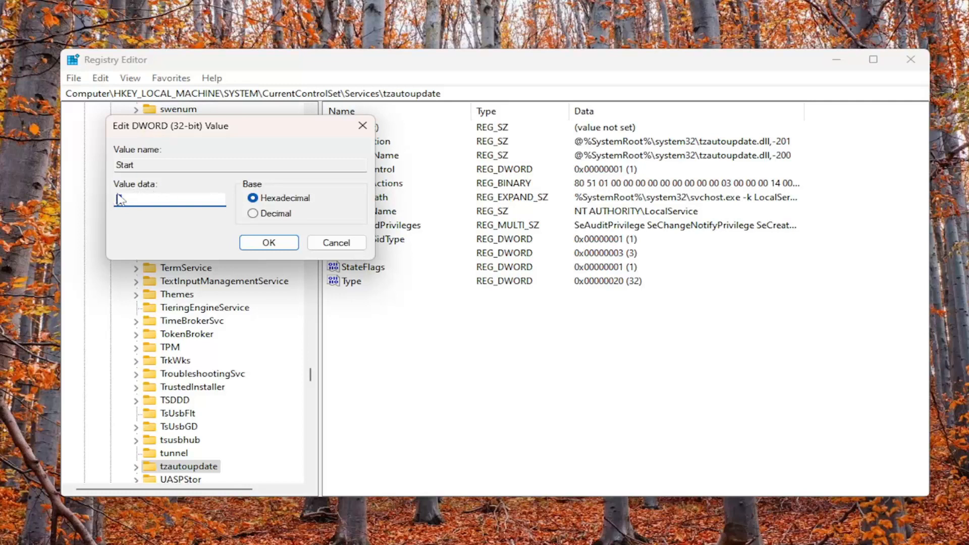
pyautogui.write('4')
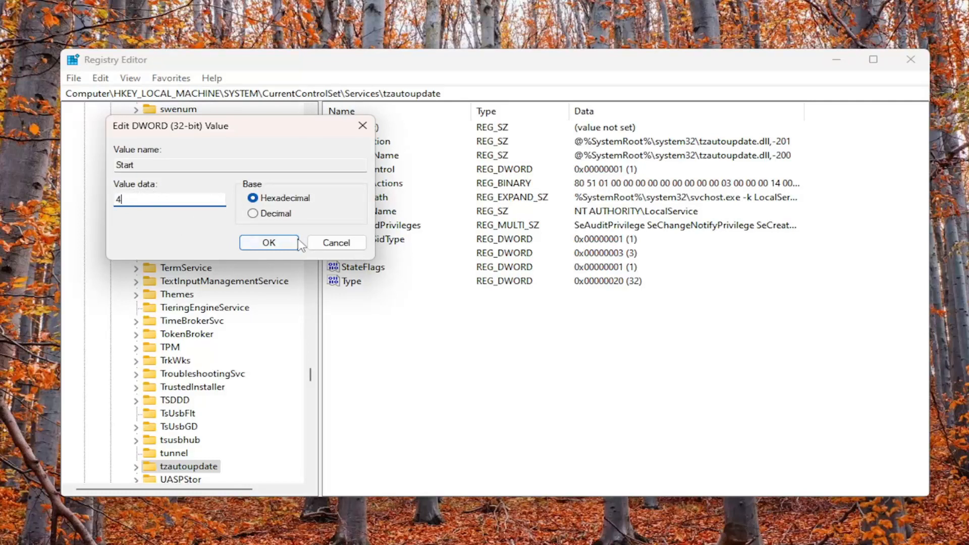
pyautogui.click(268, 242)
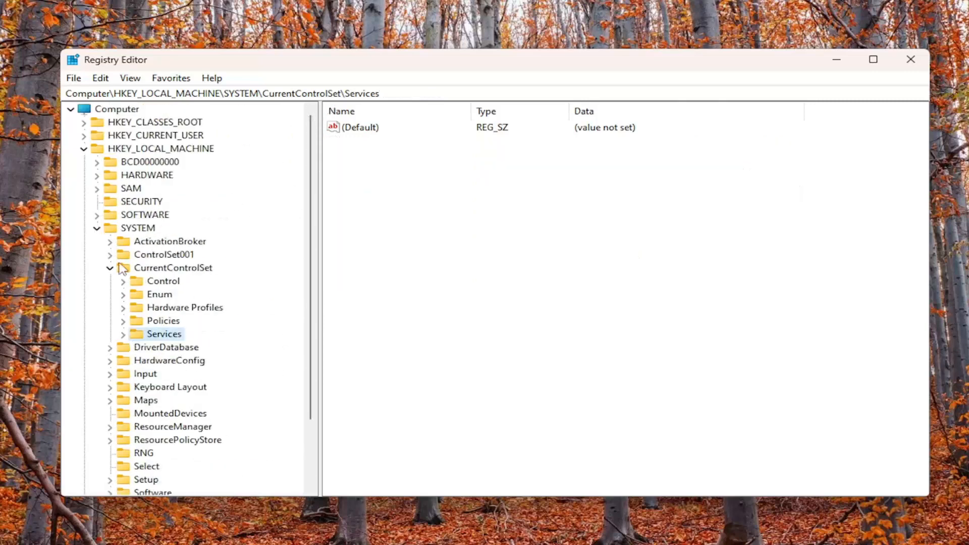
# Step: Close Registry Editor and restart the PC
pyautogui.click(110, 267)
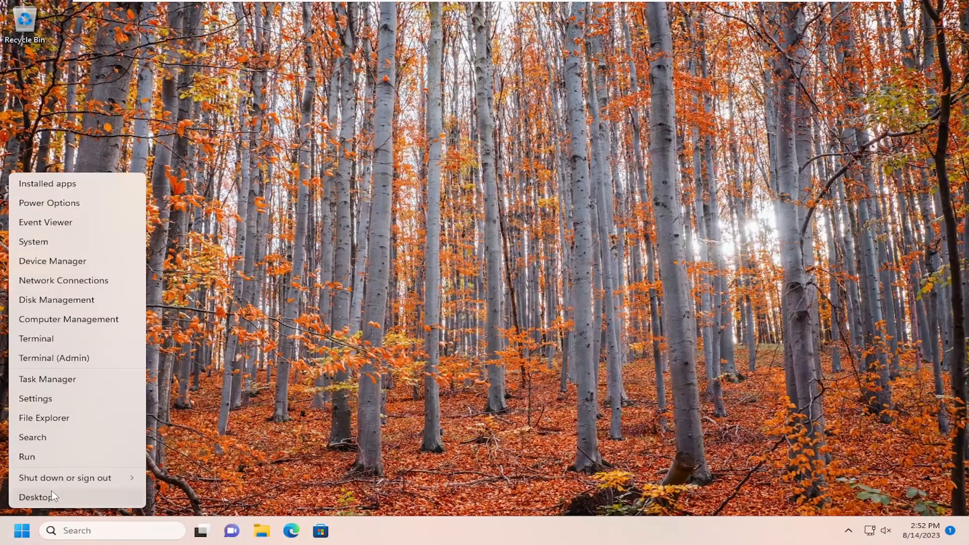
pyautogui.click(65, 478)
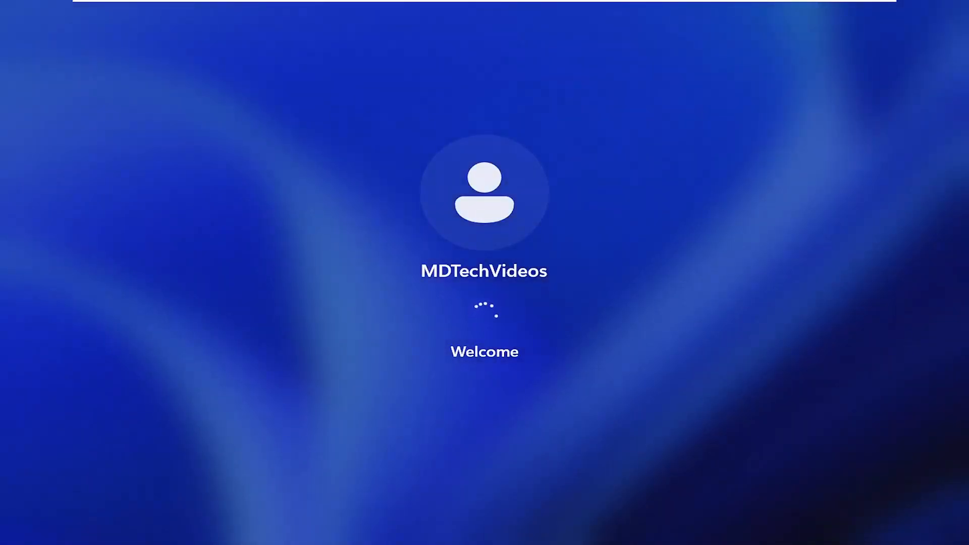